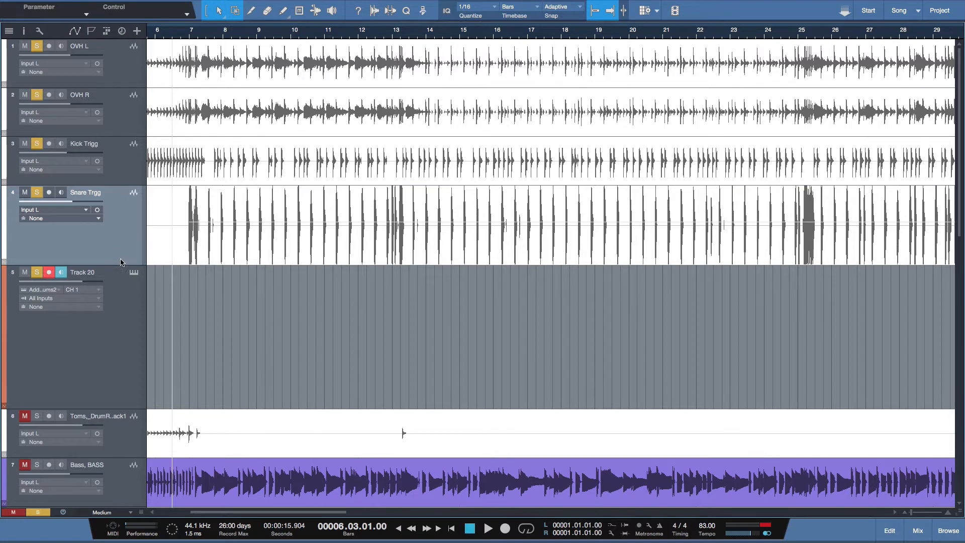
{"action": "mouse_move", "coordinate": [114, 243]}
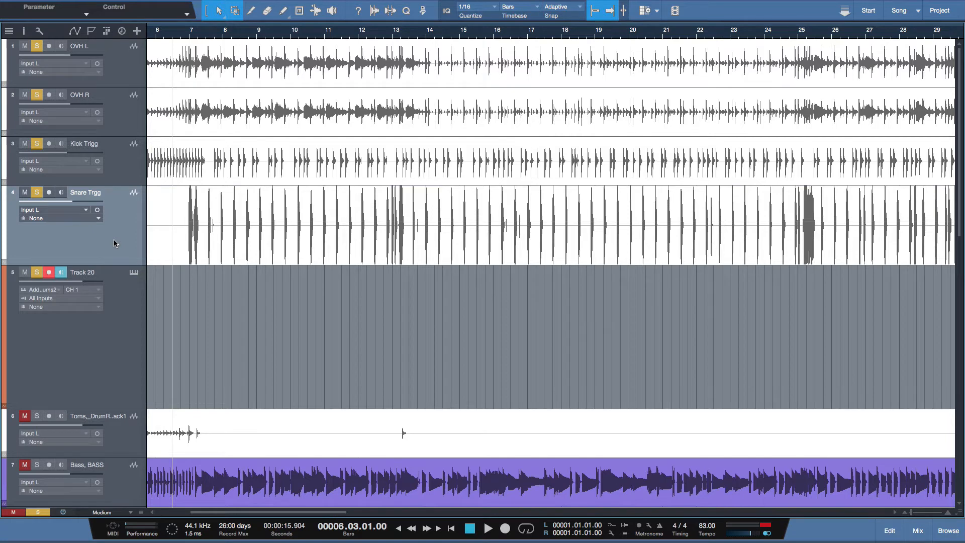
Step: Open the Snare Trigg audio event in Melodyne from its context menu
{"action": "right_click", "coordinate": [221, 251]}
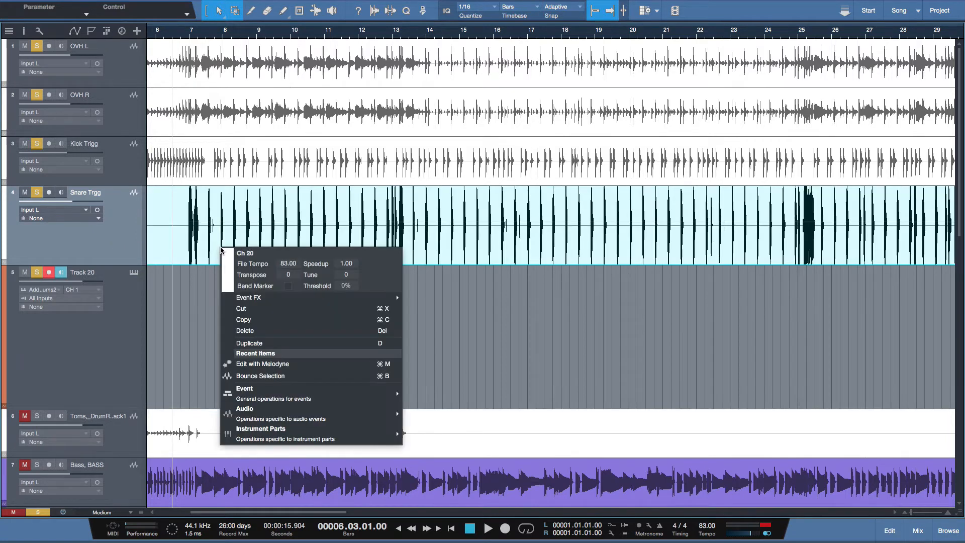
{"action": "mouse_move", "coordinate": [262, 363]}
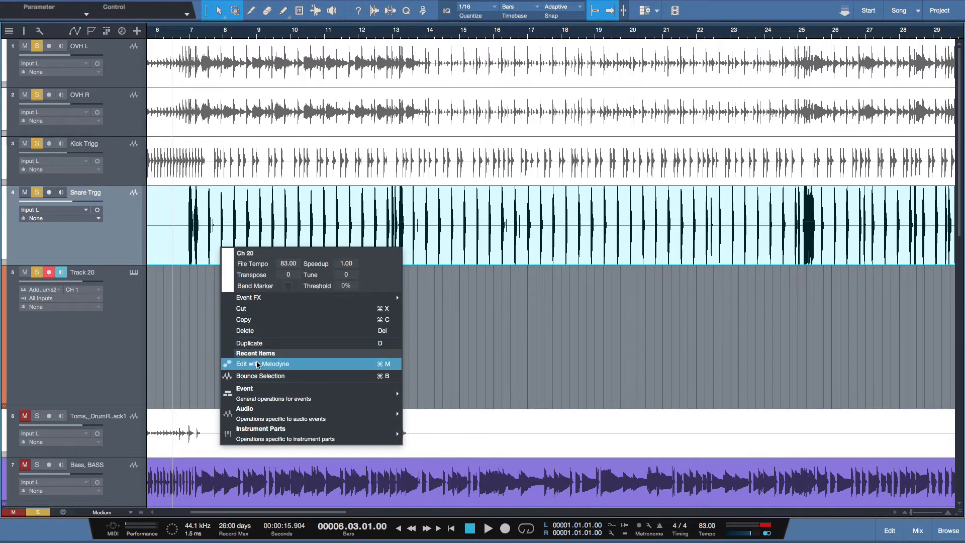
{"action": "left_click", "coordinate": [265, 364]}
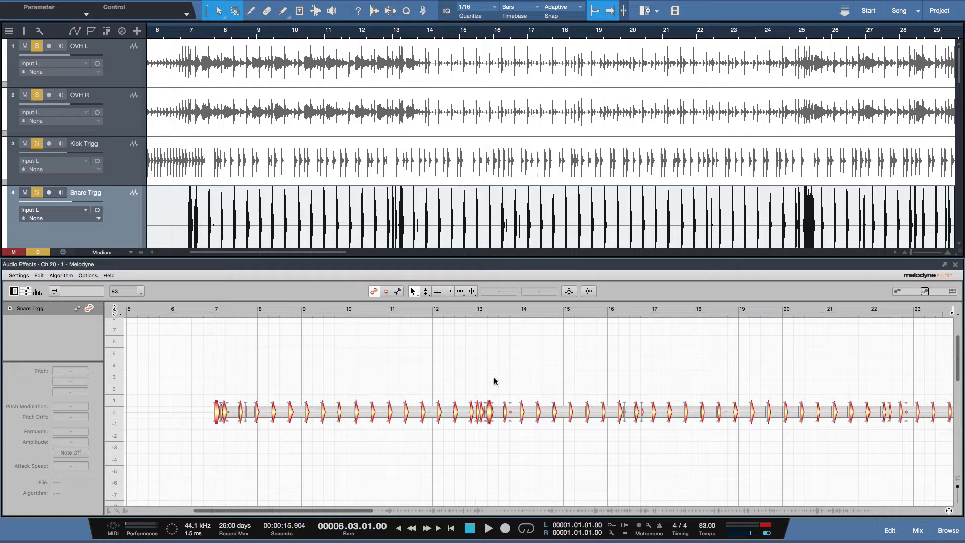
{"action": "mouse_move", "coordinate": [356, 367]}
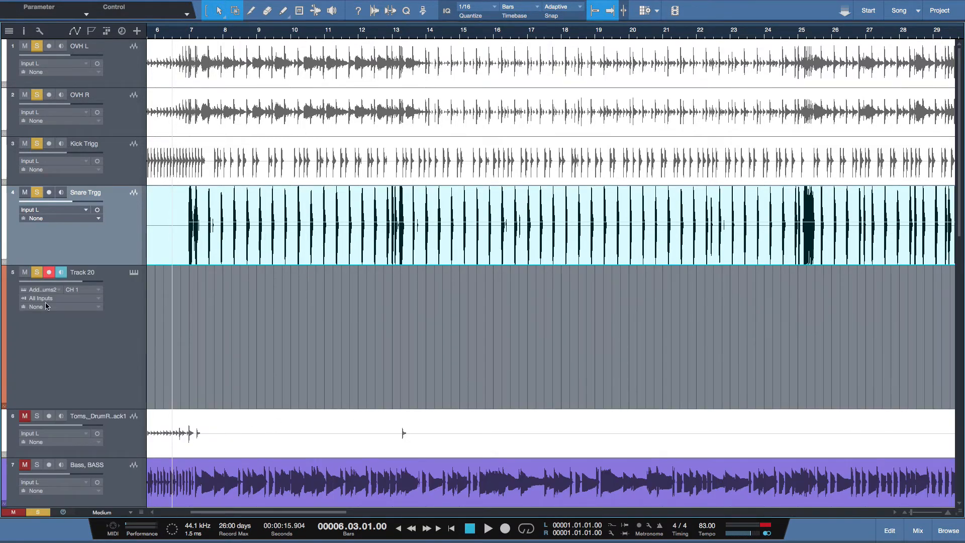
Step: Rename the Track 20 instrument track to 'AD2'
{"action": "double_click", "coordinate": [82, 271]}
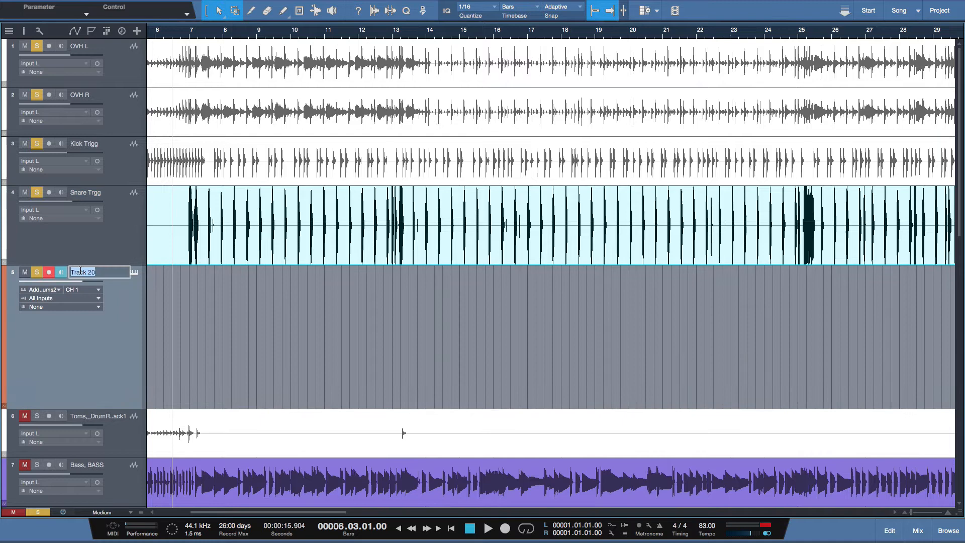
{"action": "type", "text": "AD2"}
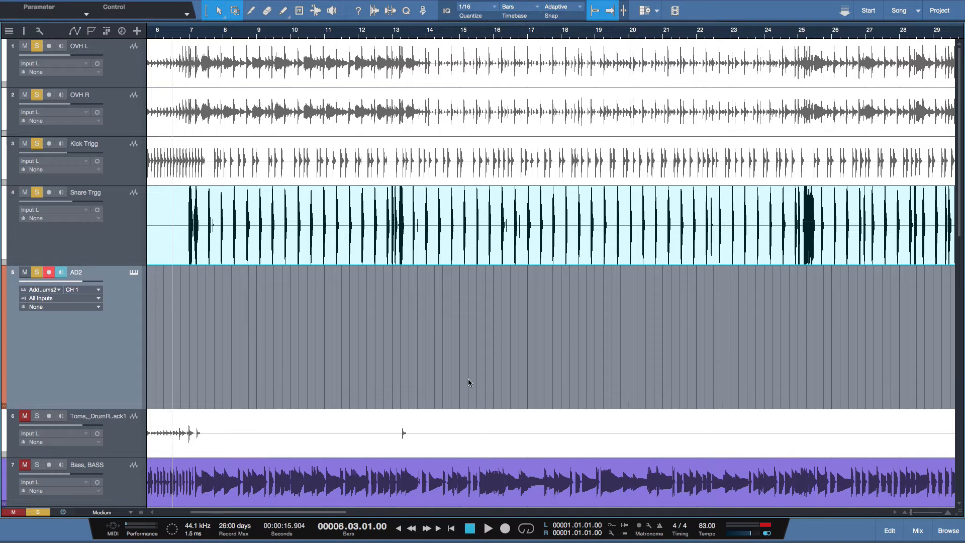
{"action": "mouse_move", "coordinate": [173, 318]}
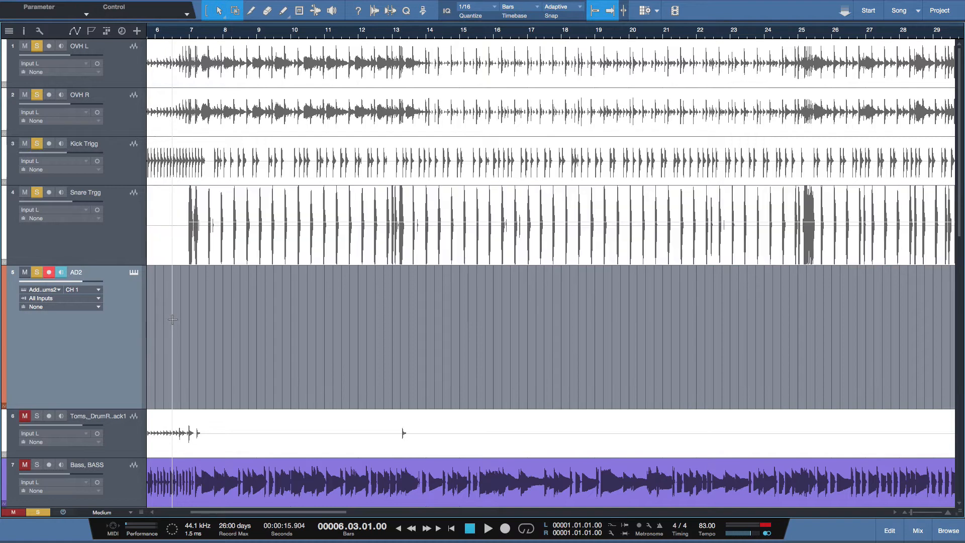
Step: Create the AD2 MIDI part of repeated A3 snare notes and open it in the note editor
{"action": "left_click", "coordinate": [216, 255]}
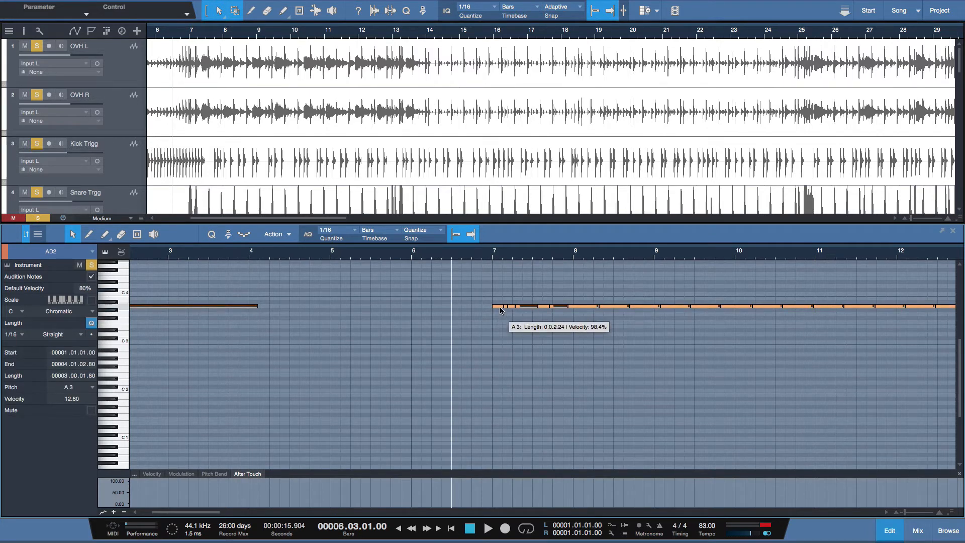
{"action": "mouse_move", "coordinate": [501, 316]}
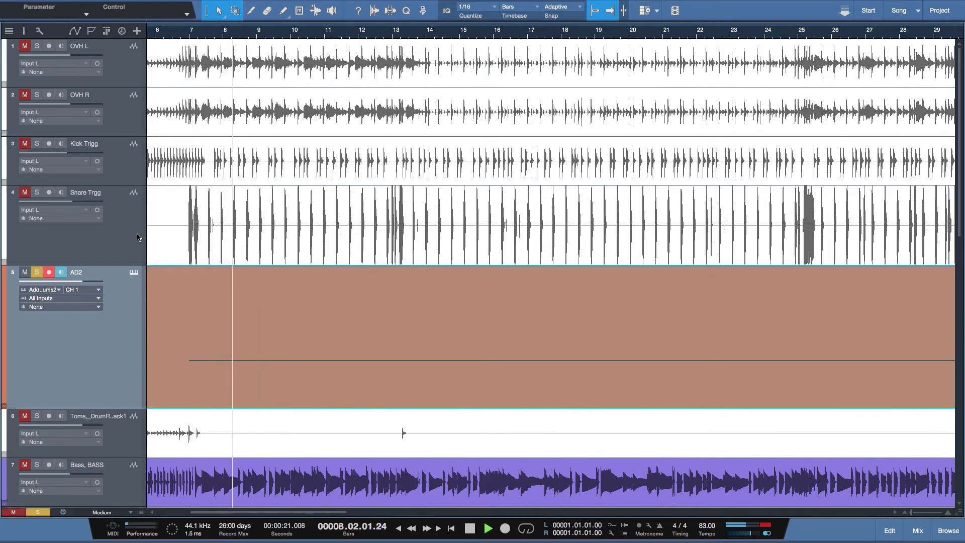
Step: Stop playback of the soloed AD2 snare part in the transport
{"action": "left_click", "coordinate": [469, 528]}
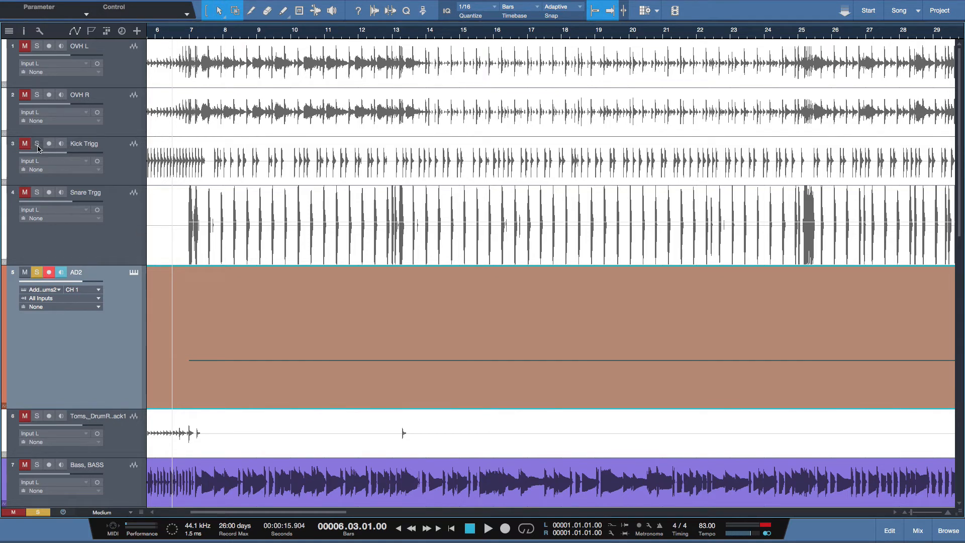
Step: Solo Kick Trigg alongside AD2, keeping Snare Trigg muted, and start playback
{"action": "left_click", "coordinate": [36, 143]}
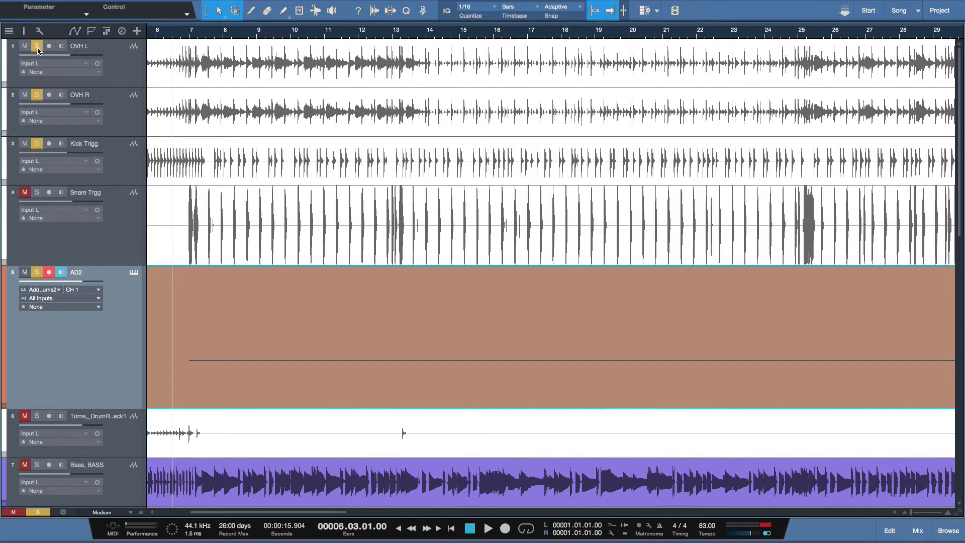
{"action": "left_click", "coordinate": [487, 528]}
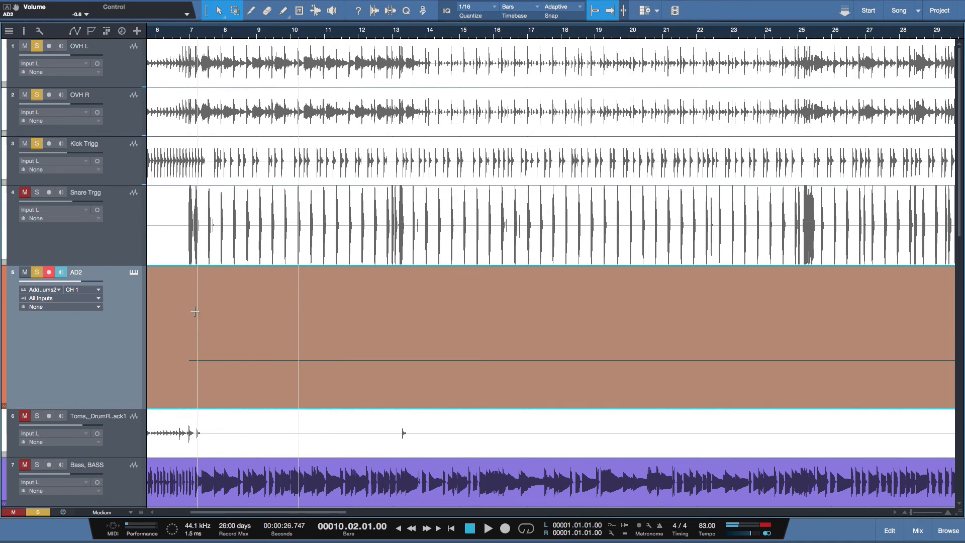
{"action": "left_click", "coordinate": [133, 272]}
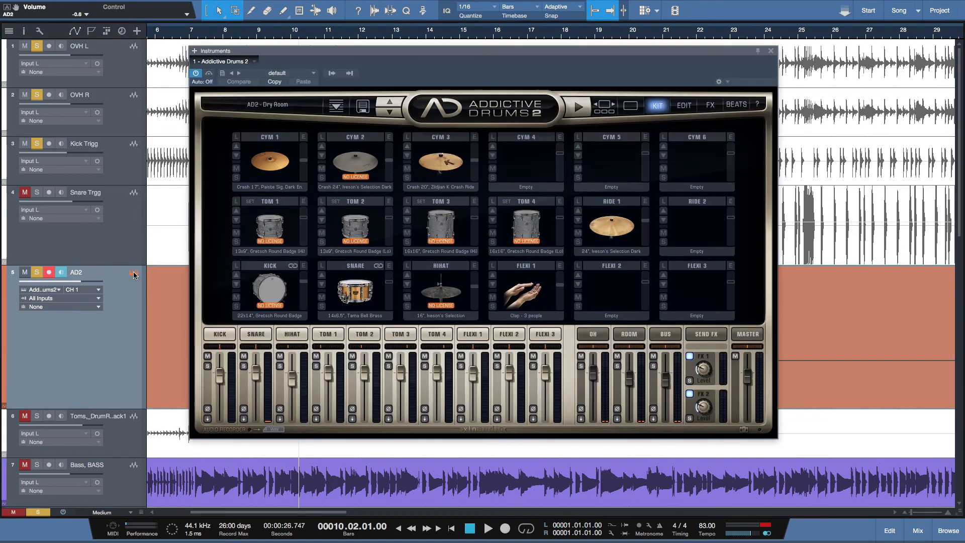
{"action": "mouse_move", "coordinate": [316, 119]}
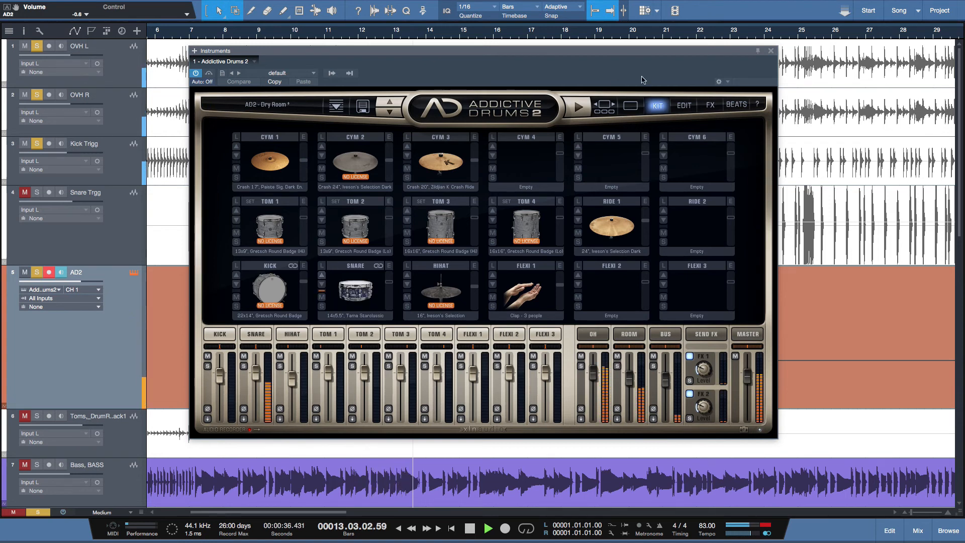
{"action": "left_click", "coordinate": [770, 50]}
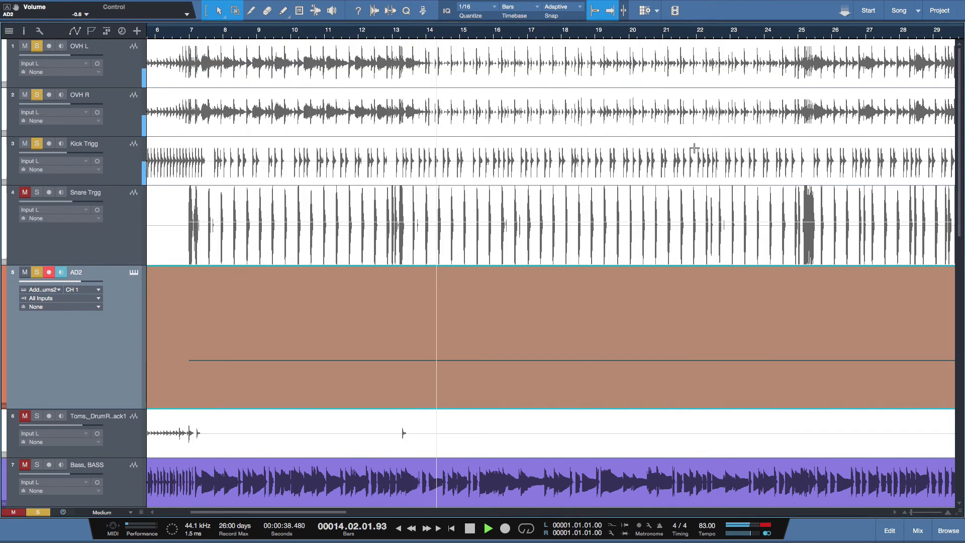